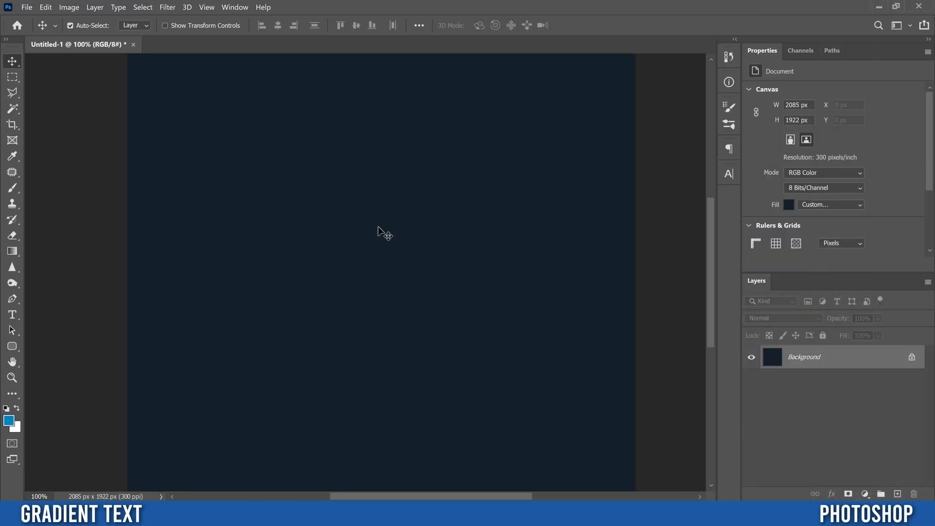
mouse_move(29, 315)
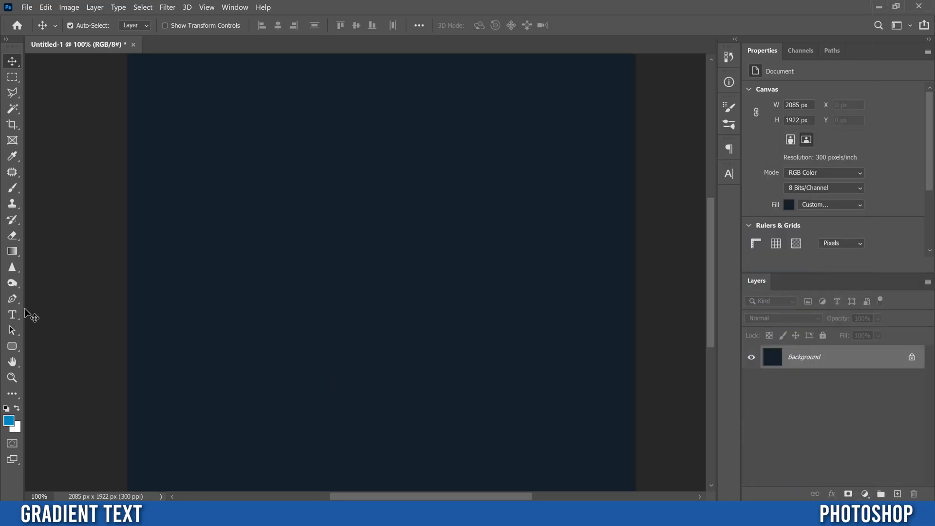
Type 'Gradient Text' on two lines in League Gothic 150 pt, light cyan, and commit it
click(12, 314)
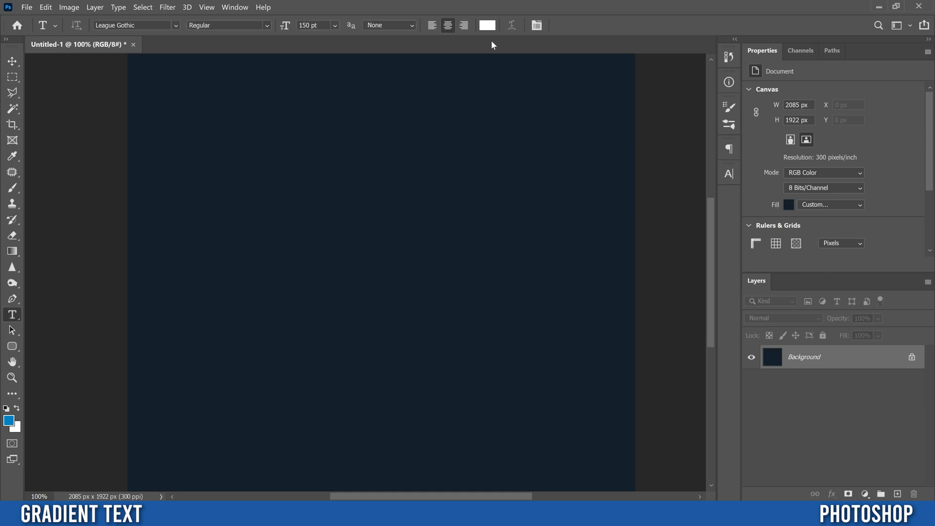
click(487, 25)
text(60e8e6)
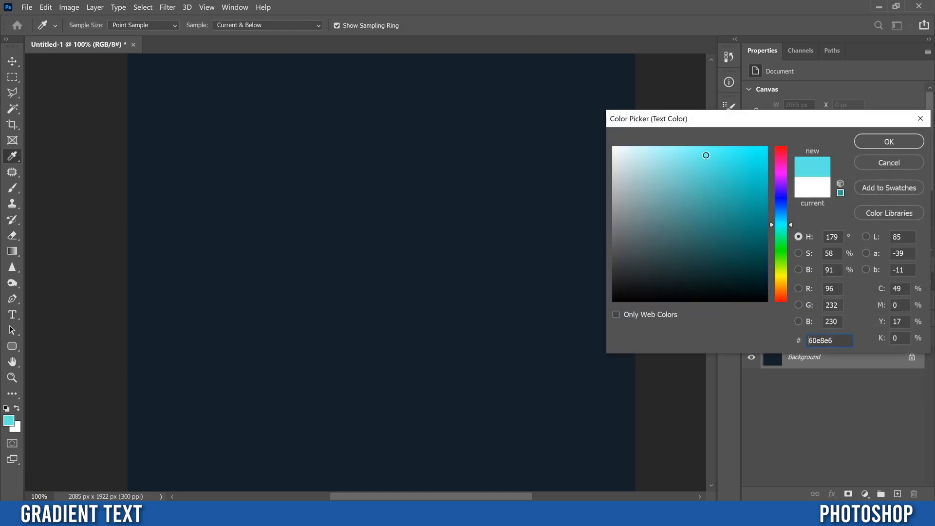
click(888, 141)
text(Gradient Text)
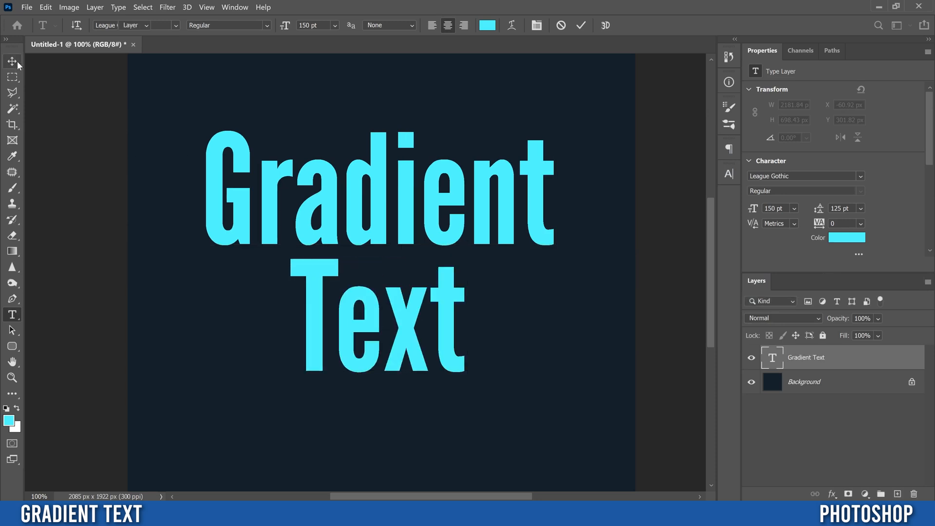
click(12, 61)
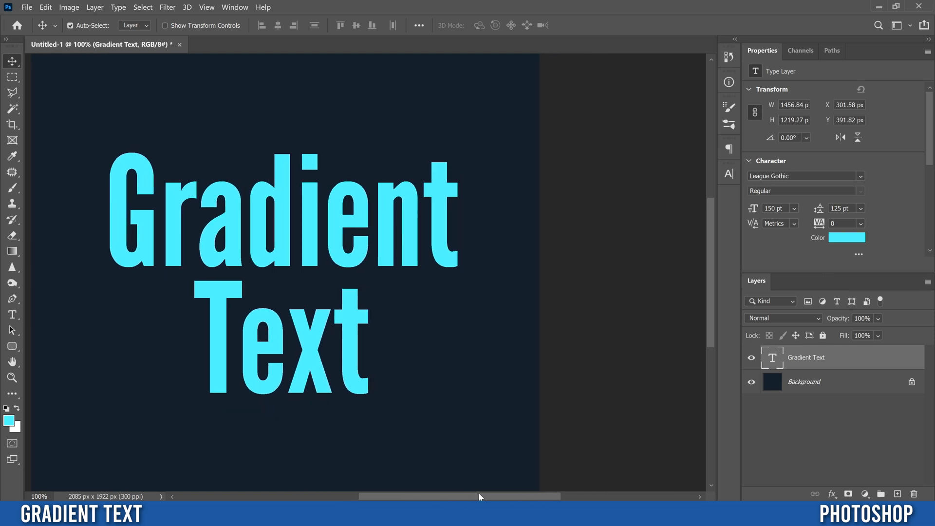
mouse_move(788, 356)
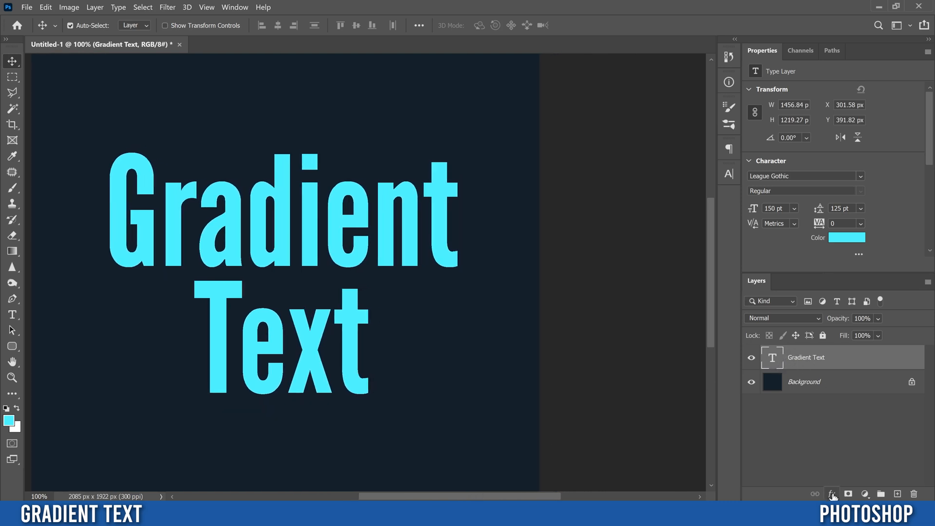
Add a Gradient Overlay, trying Multiply, Color Dodge and Vivid Light before returning to Normal
click(830, 494)
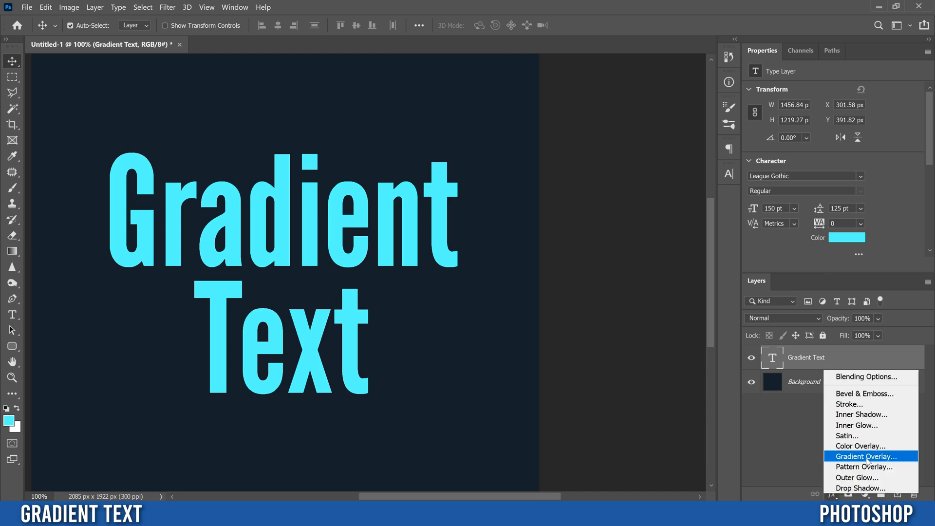
click(865, 456)
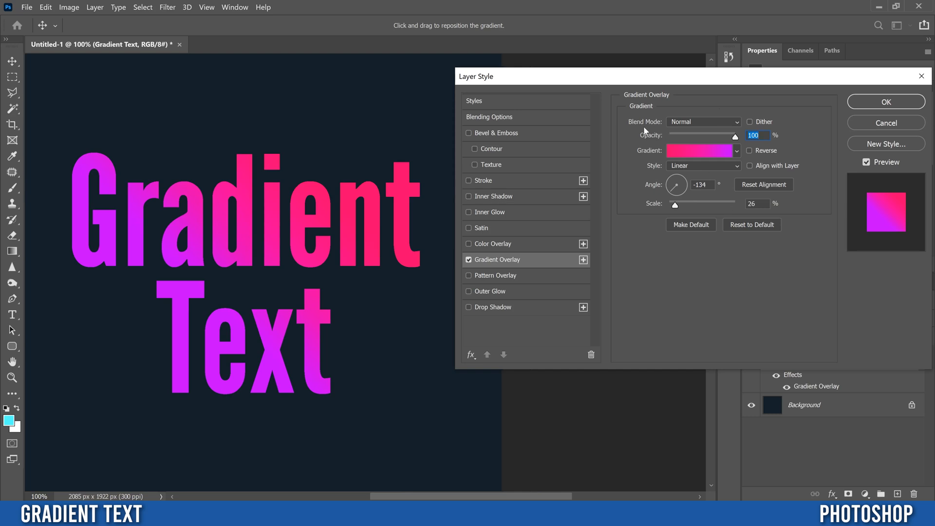
mouse_move(693, 123)
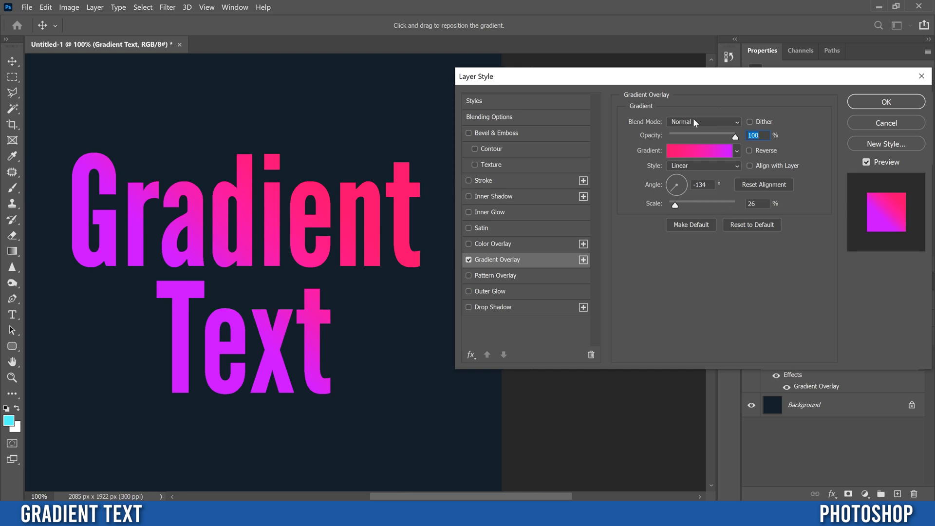
mouse_move(563, 122)
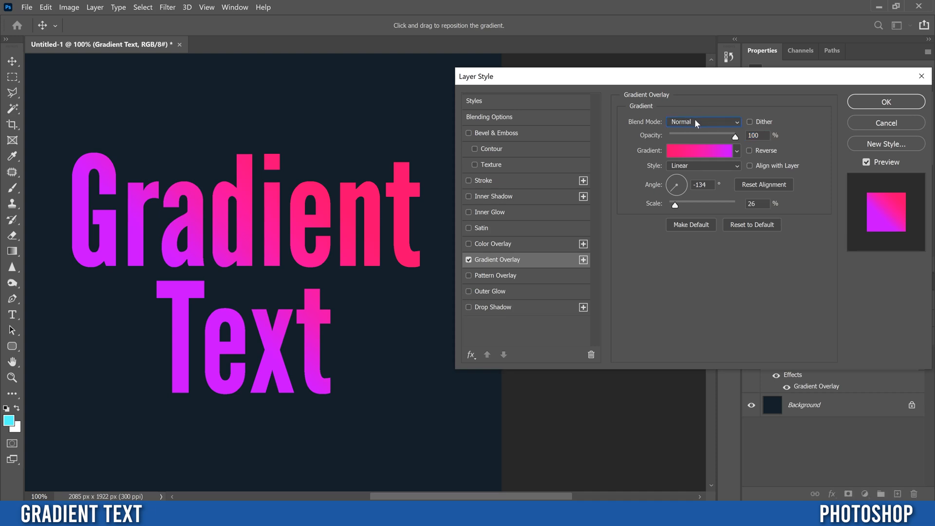
click(703, 121)
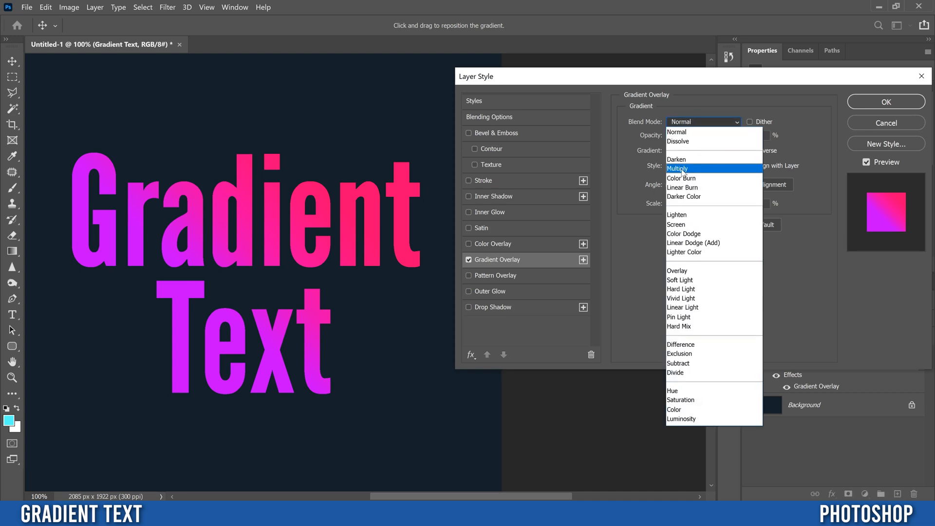
click(676, 168)
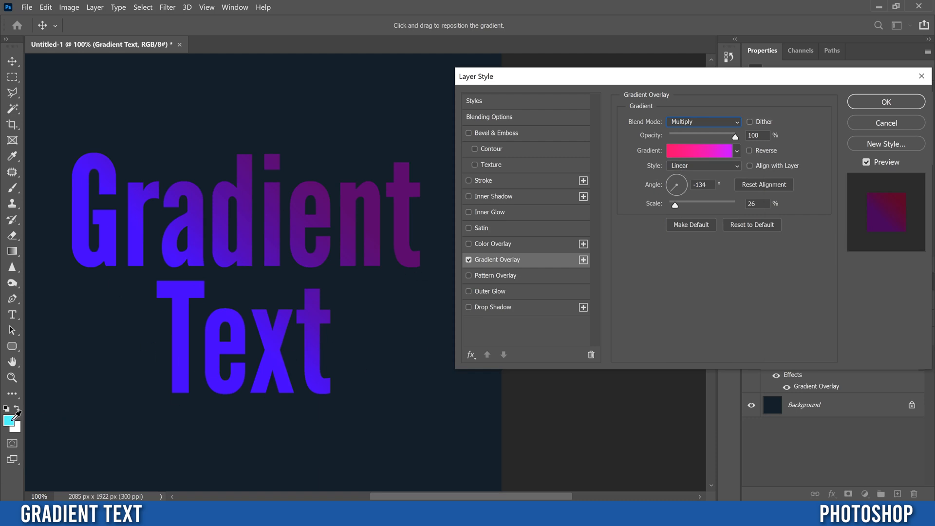
click(702, 122)
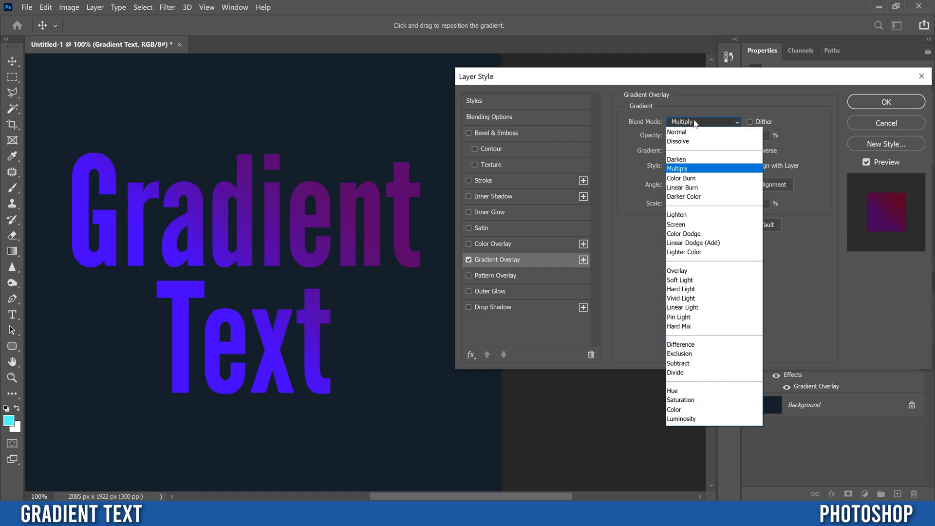
click(683, 234)
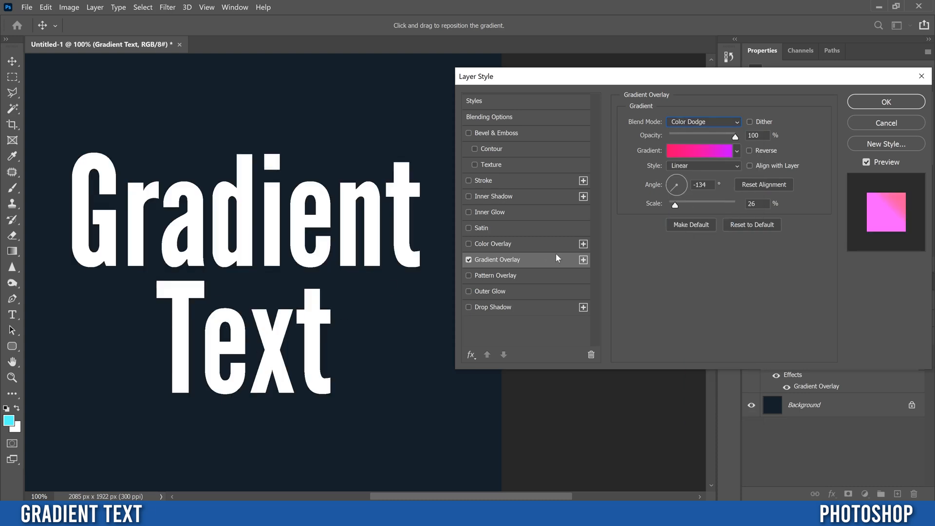
click(702, 122)
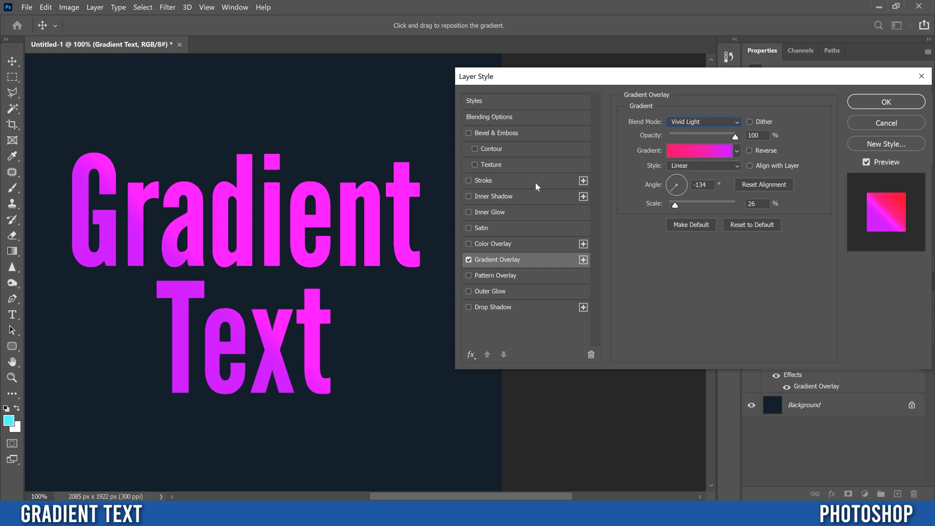
click(704, 122)
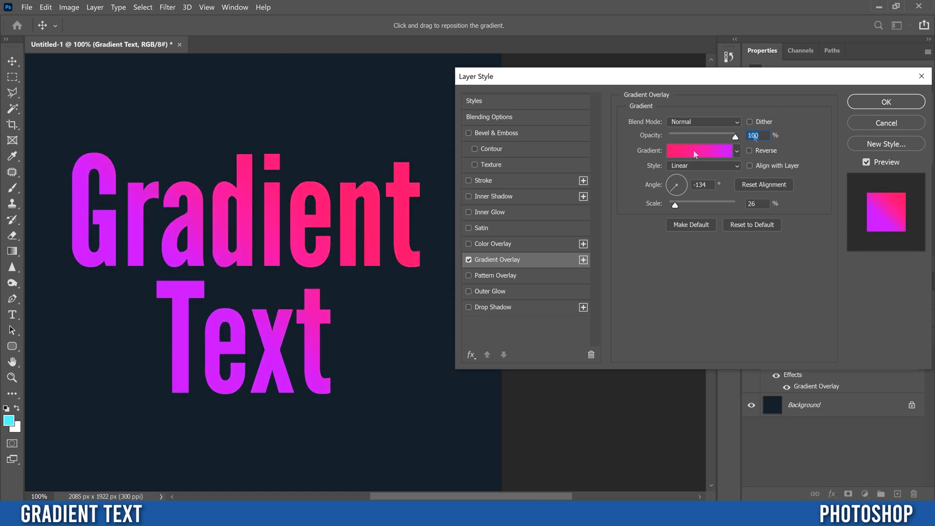
Apply the Blue_24 preset from the Blues folder in the Gradient Editor
click(699, 150)
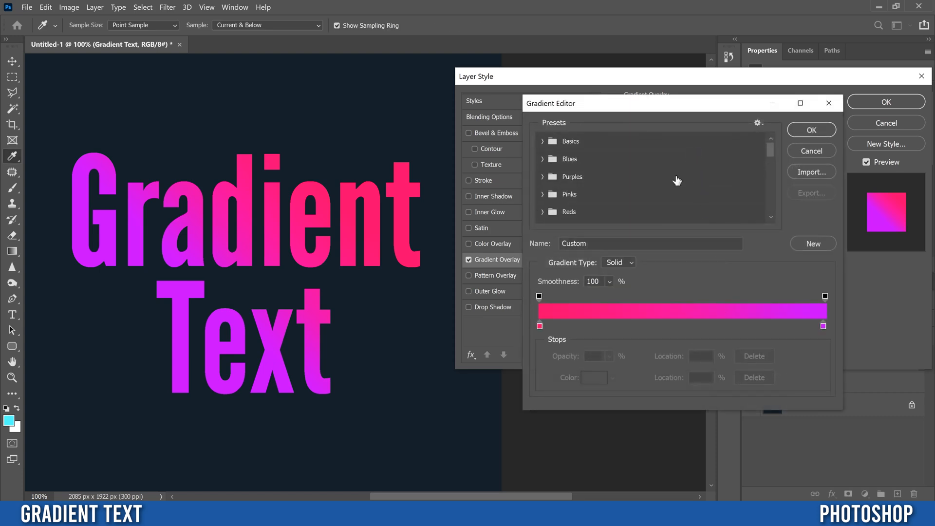
mouse_move(627, 351)
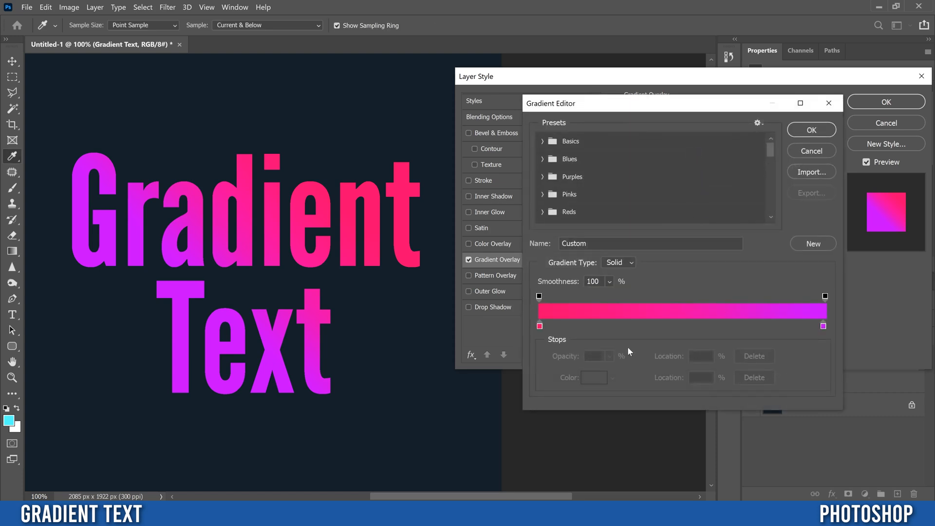
mouse_move(697, 273)
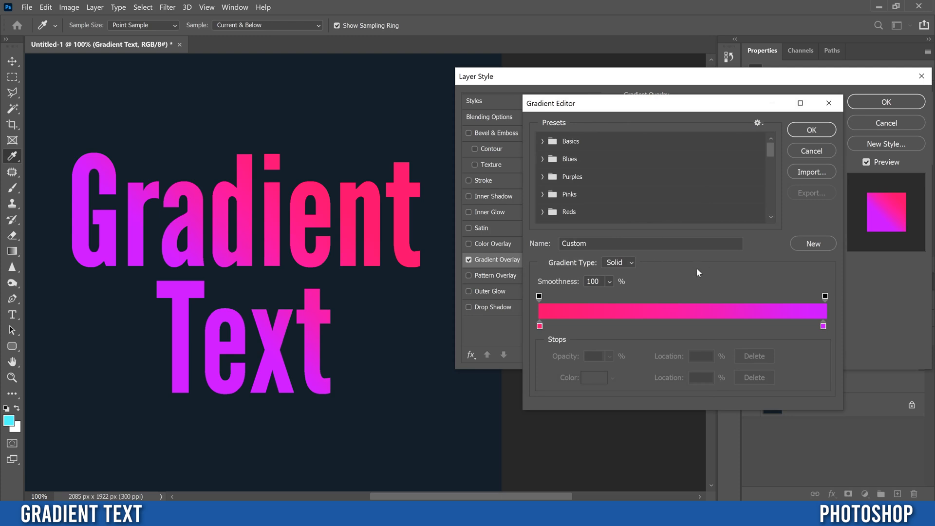
mouse_move(540, 159)
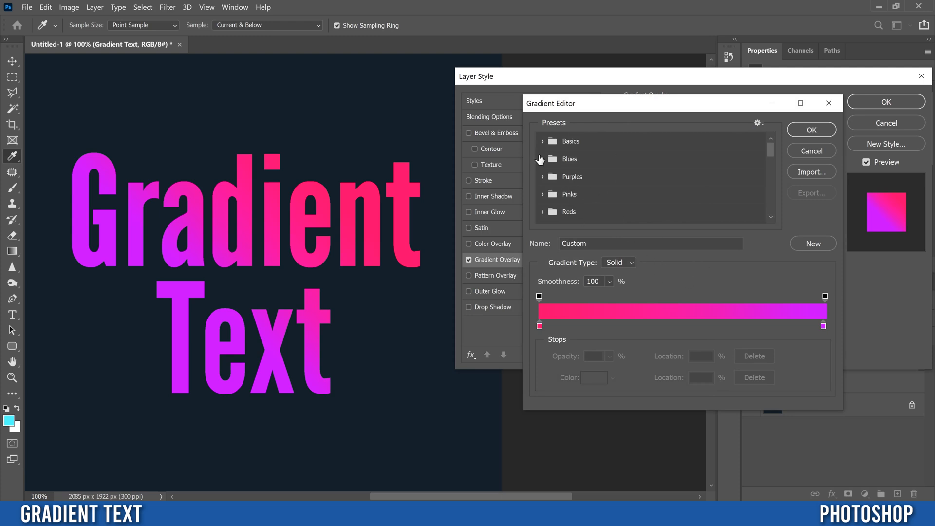
click(542, 158)
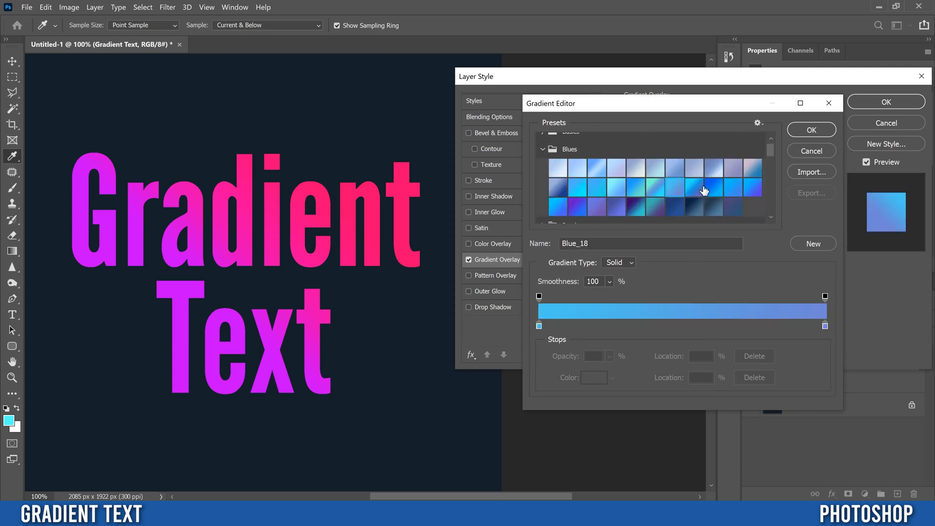
click(574, 207)
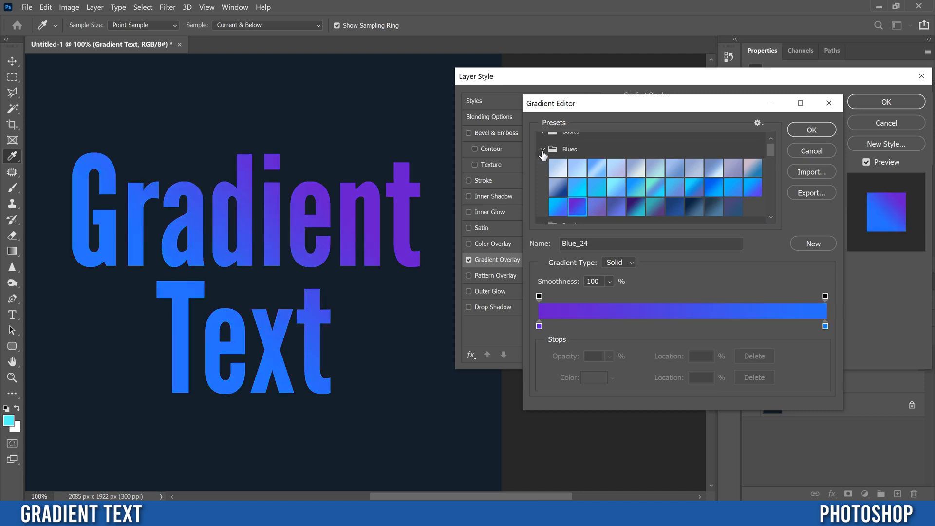
click(542, 149)
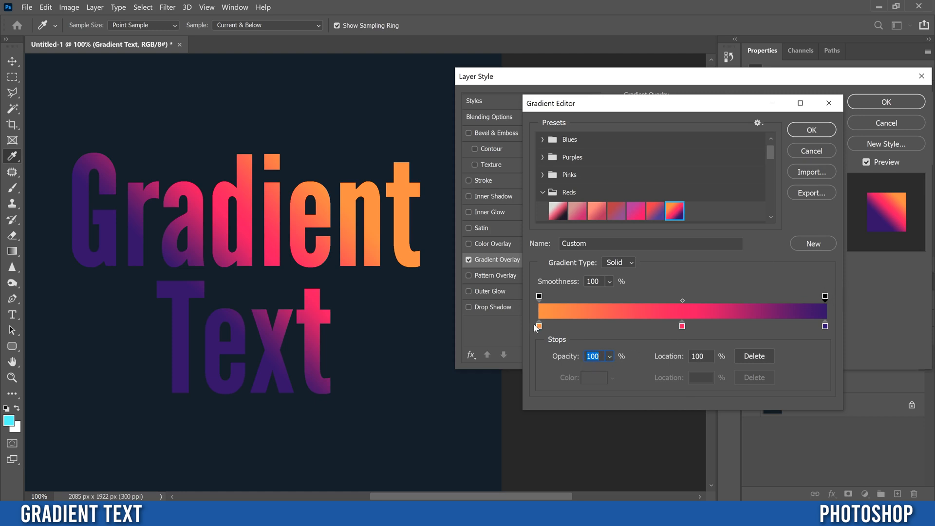
mouse_move(763, 326)
text(0)
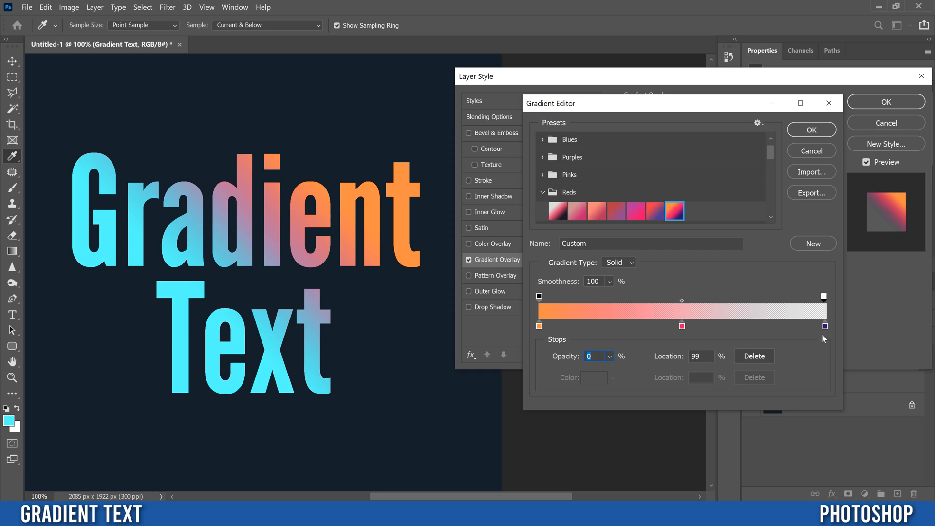
mouse_move(560, 358)
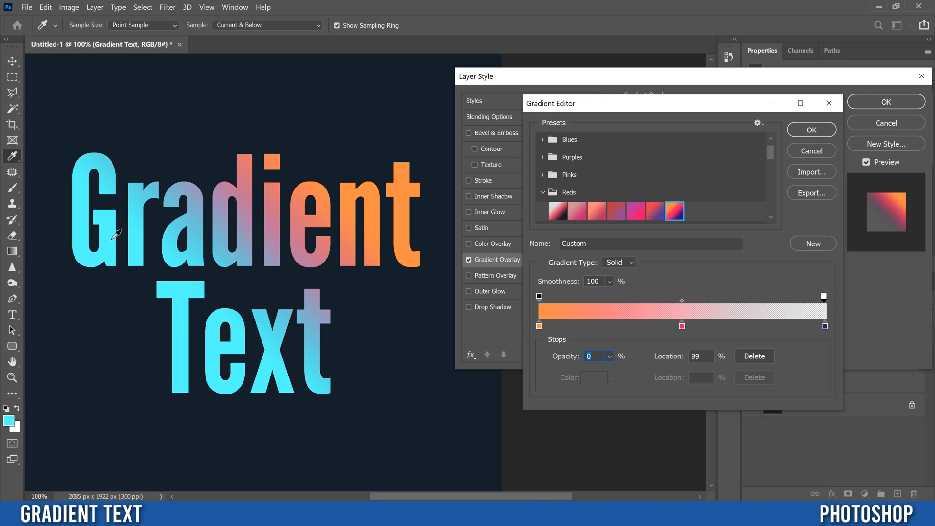
mouse_move(18, 412)
text(100)
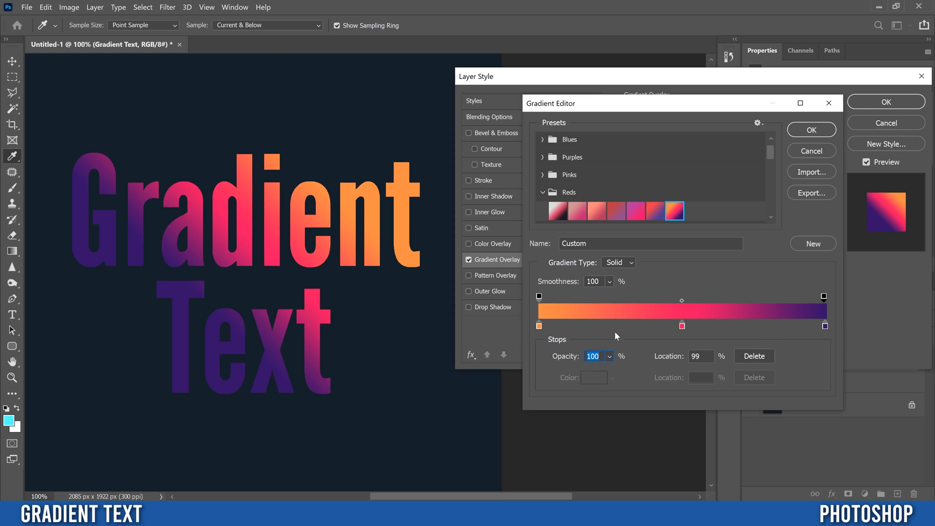
Select the orange and middle stops and recolour the middle stop pink
click(537, 325)
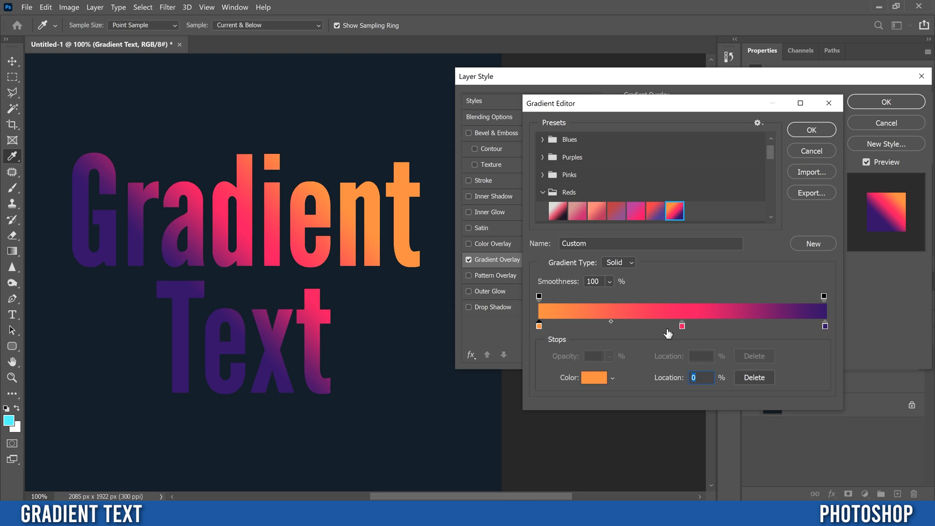
click(682, 325)
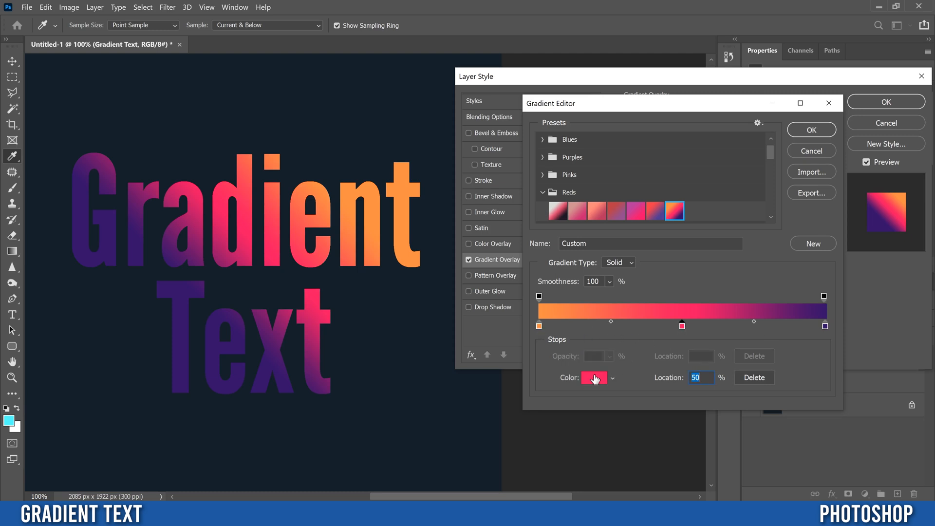
click(590, 377)
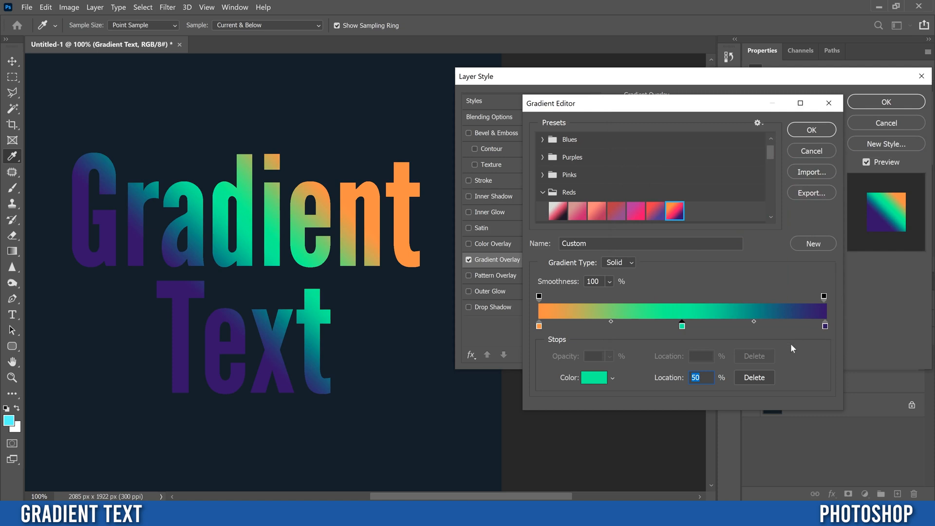
mouse_move(738, 329)
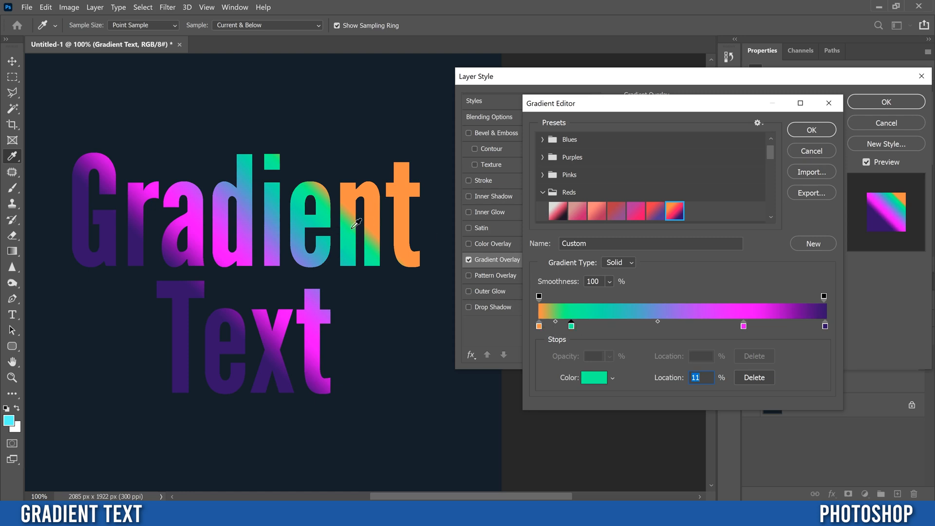
mouse_move(382, 253)
text(52)
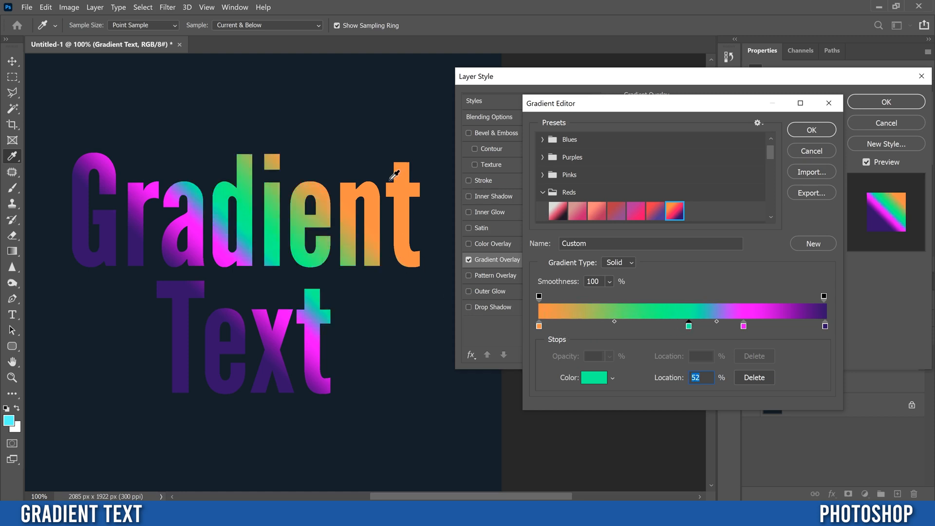
mouse_move(281, 255)
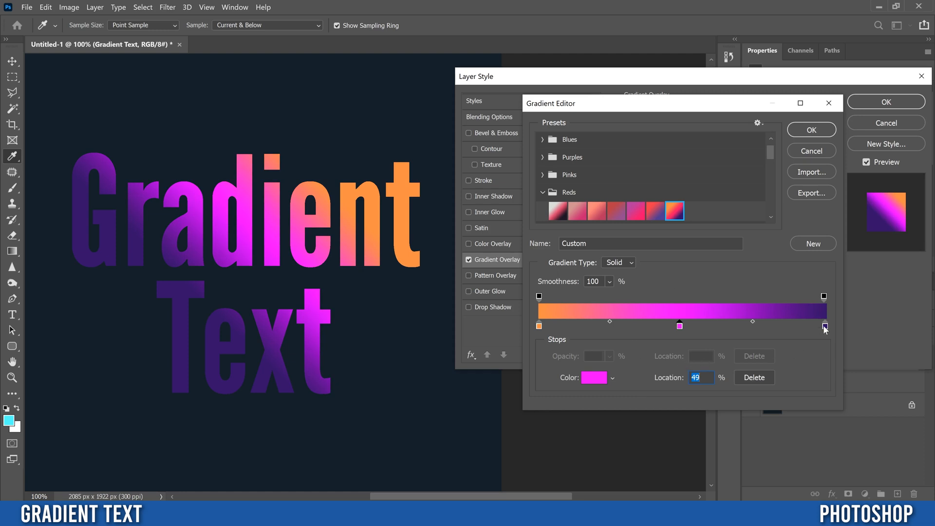
Change the end stop to bright blue and confirm the orange-pink-blue gradient
click(593, 377)
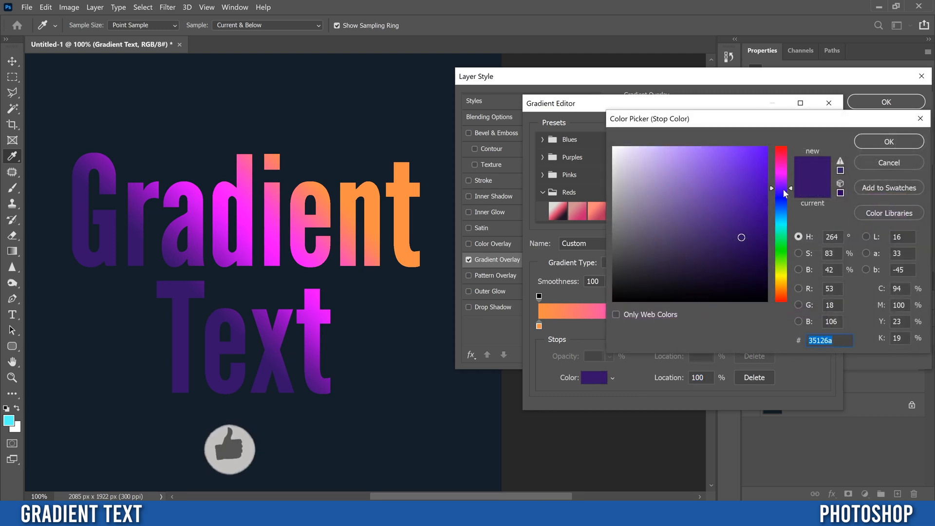
click(781, 172)
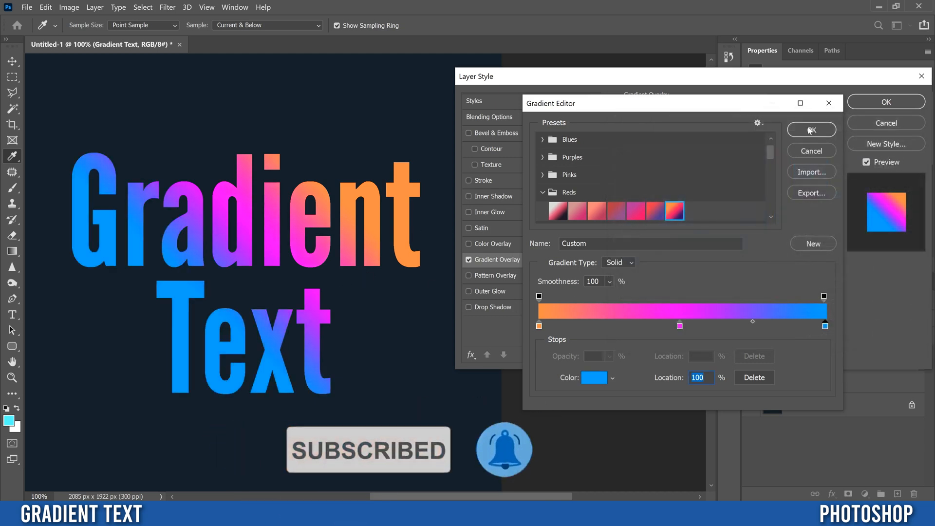
click(811, 130)
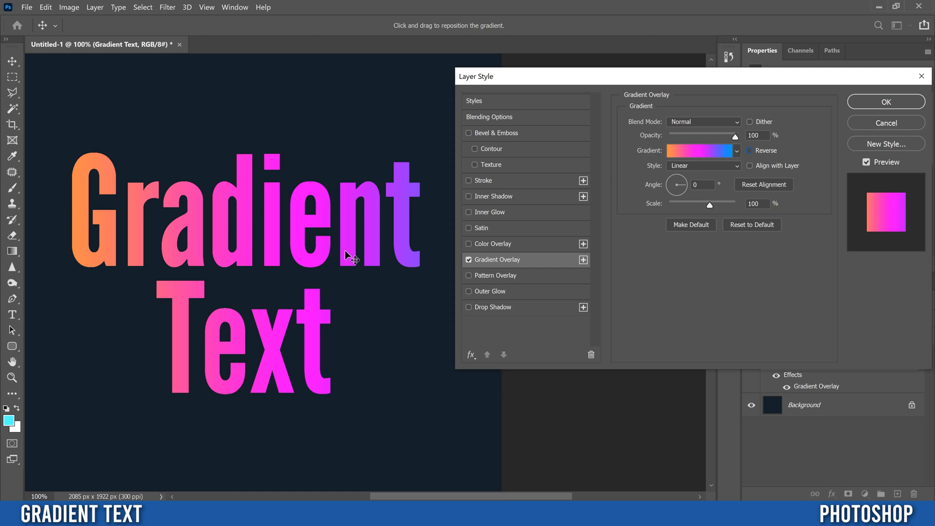
mouse_move(751, 154)
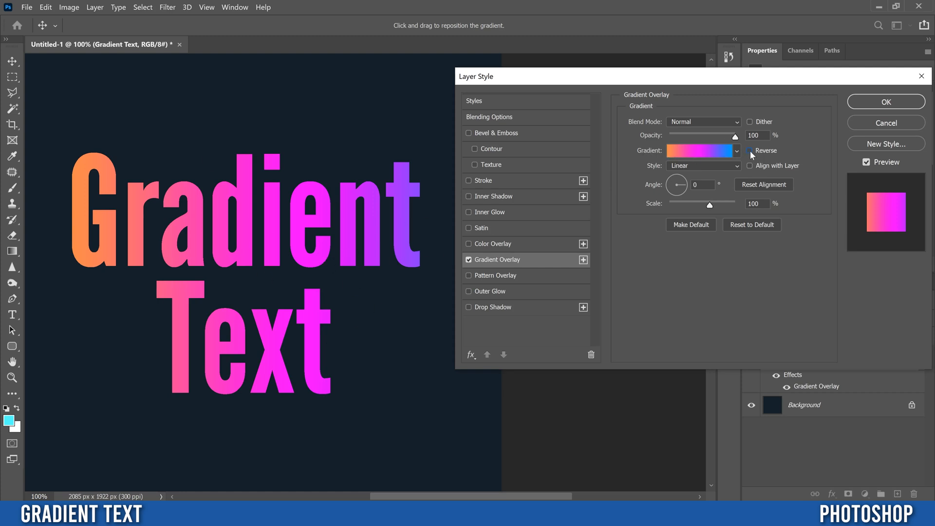
Toggle Reverse repeatedly, leaving it unchecked so orange stays on the left
click(749, 150)
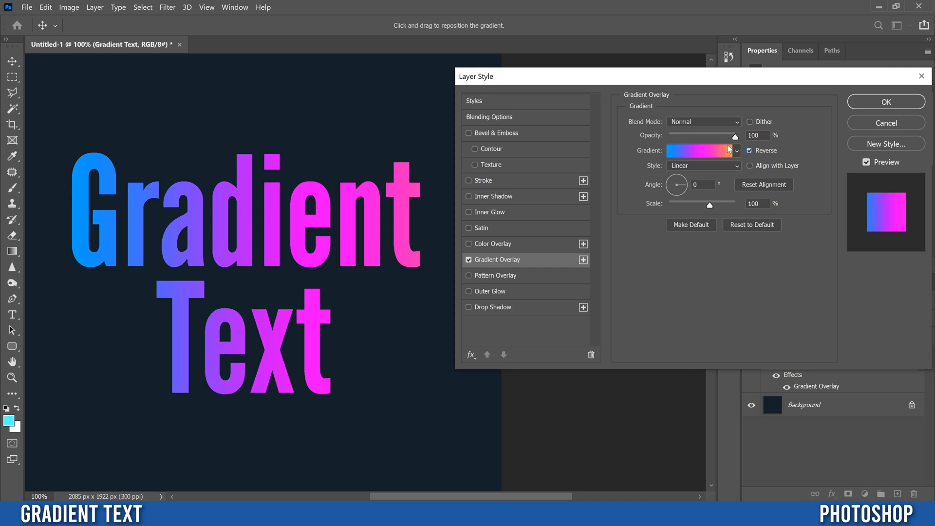
click(750, 150)
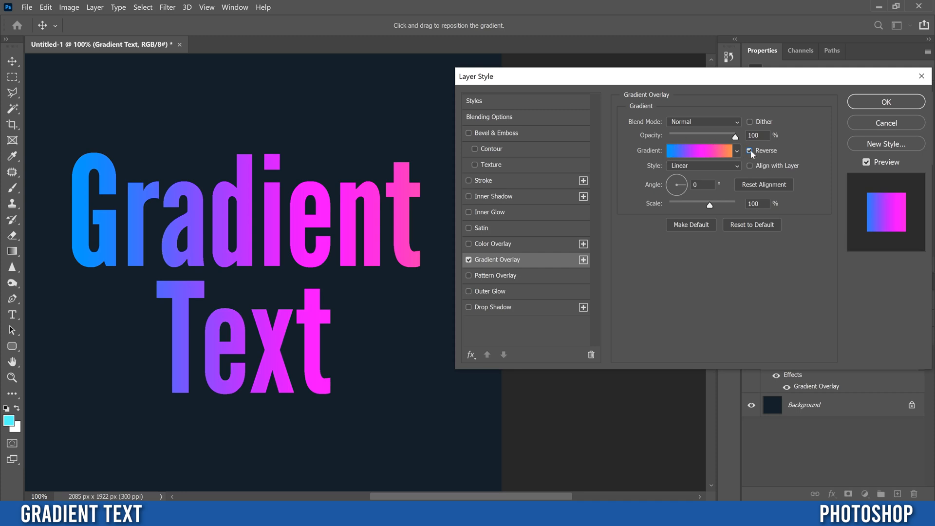
click(750, 150)
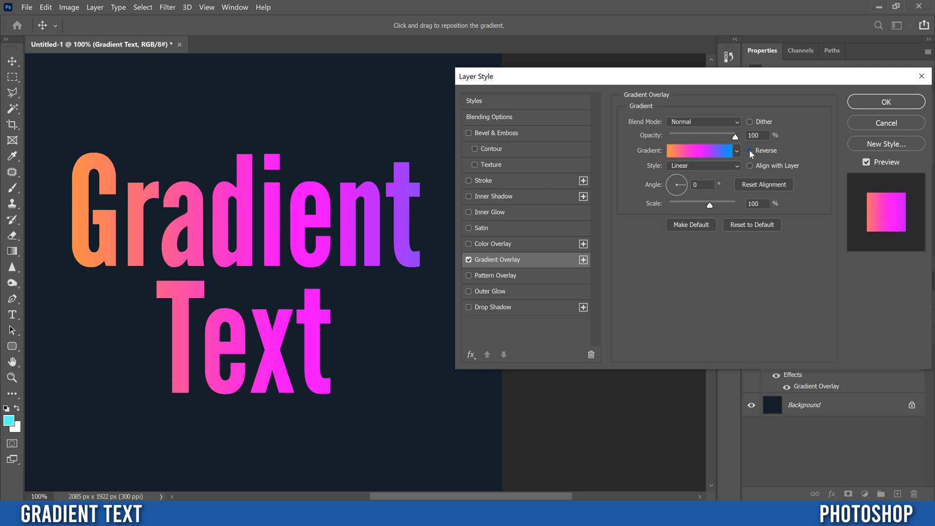
click(749, 151)
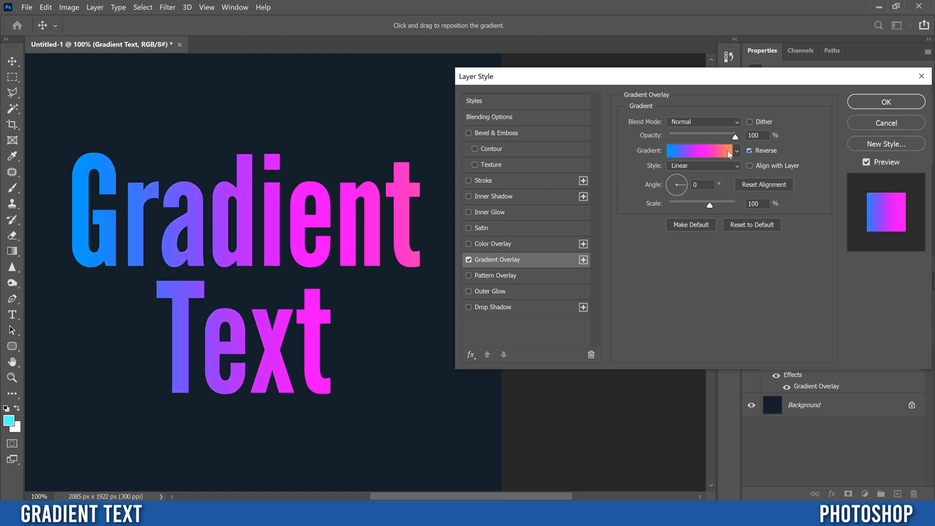
click(749, 150)
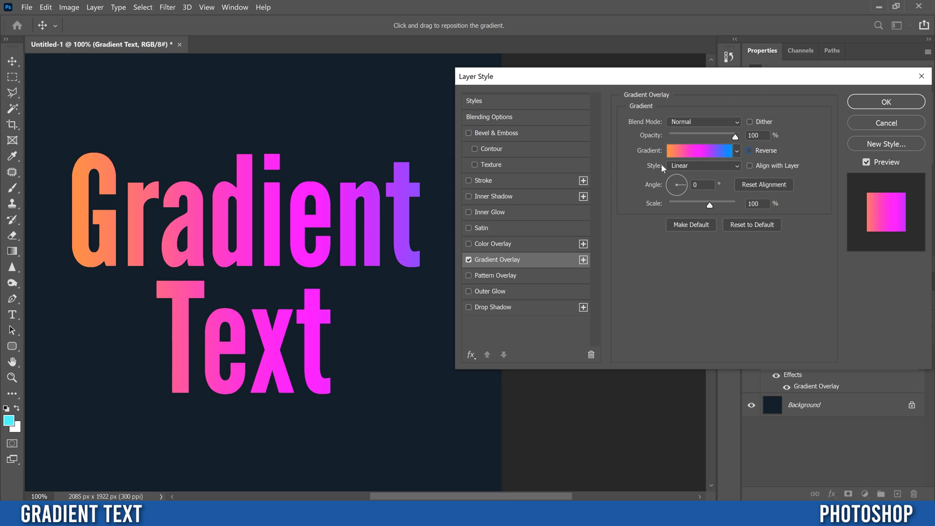
click(704, 165)
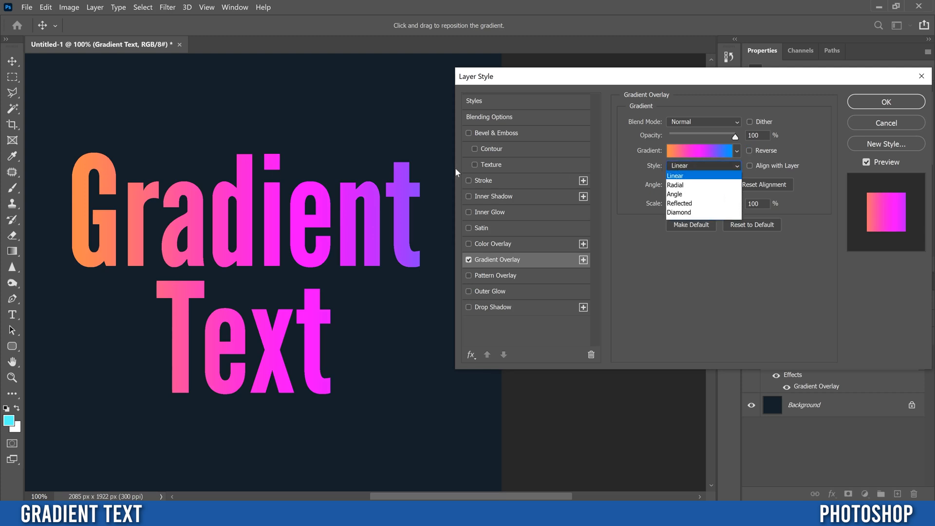
mouse_move(653, 186)
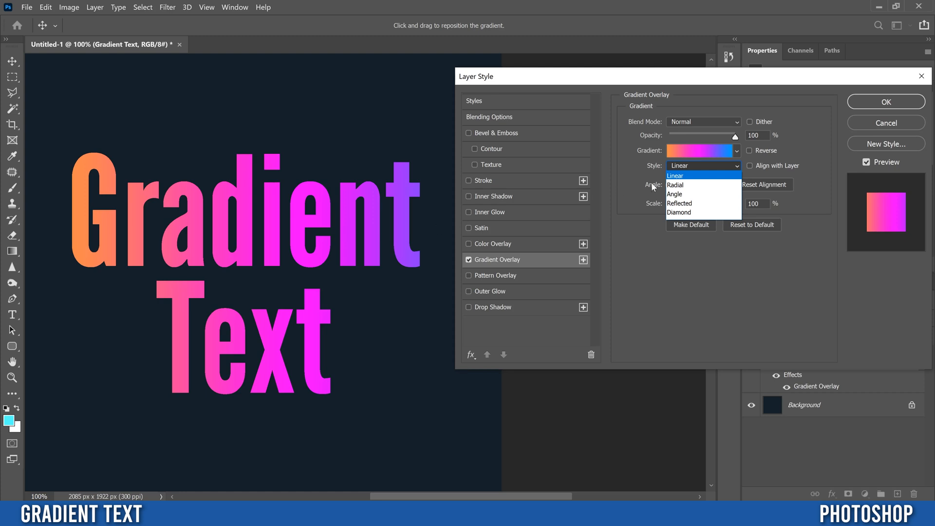
click(675, 185)
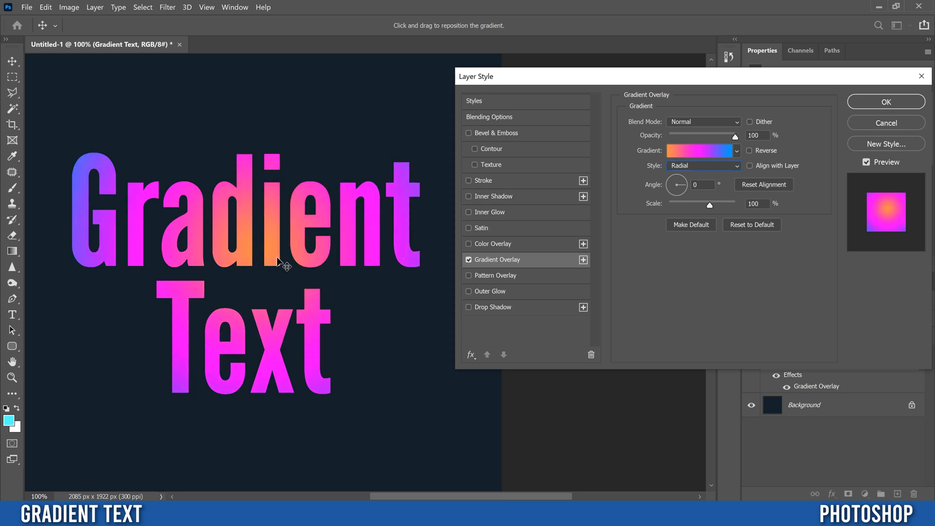
click(703, 165)
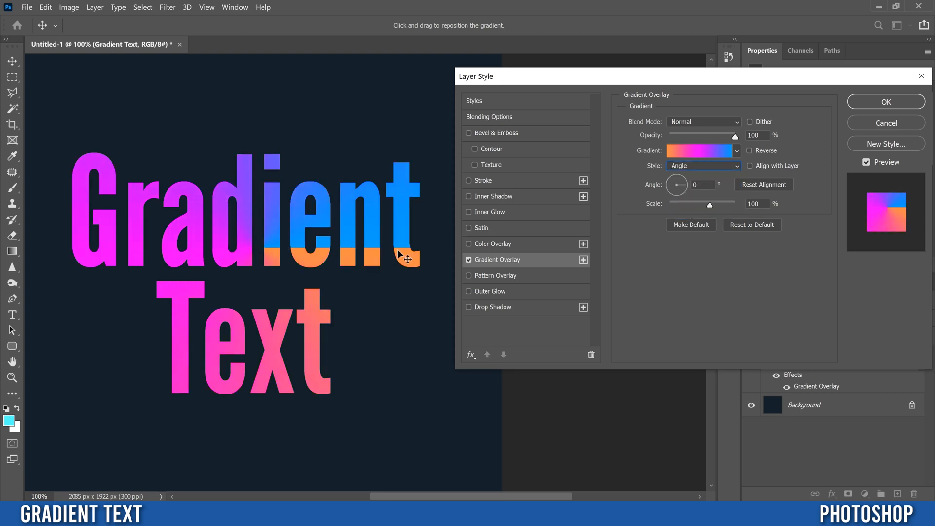
mouse_move(388, 273)
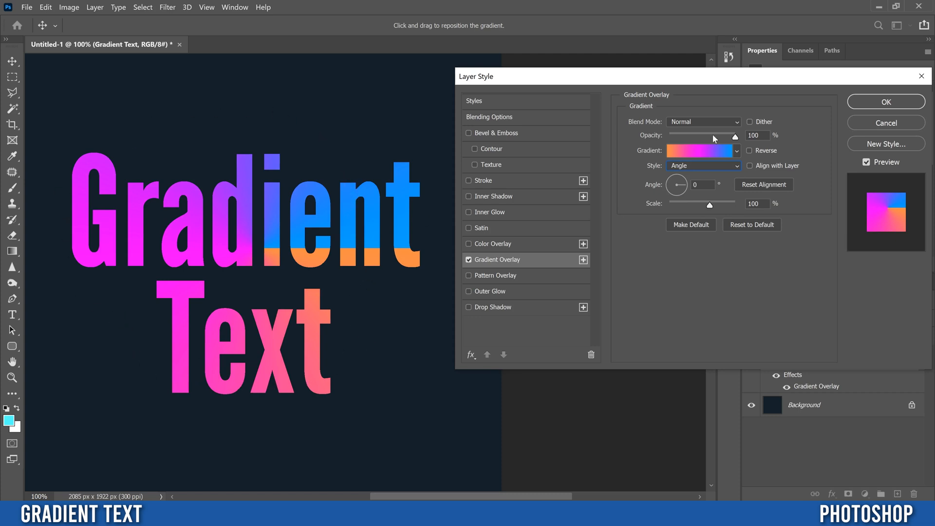
click(702, 165)
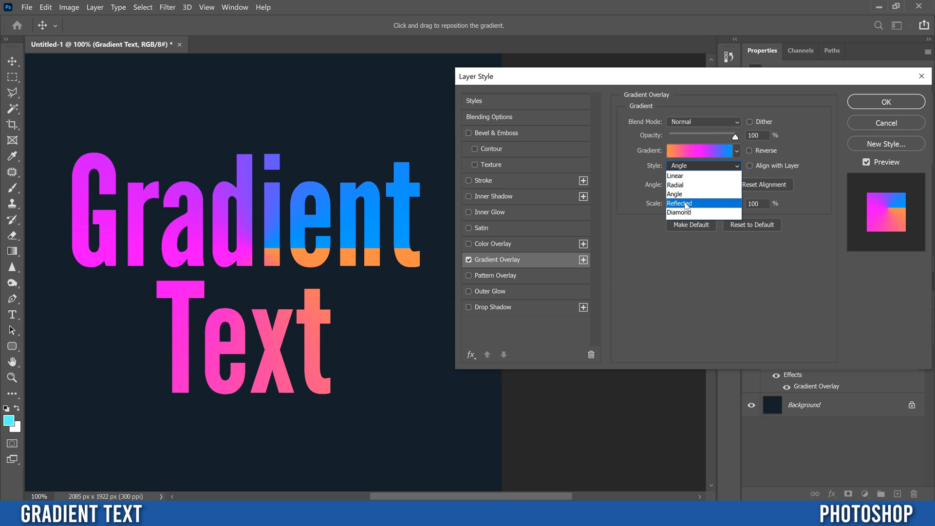
click(677, 203)
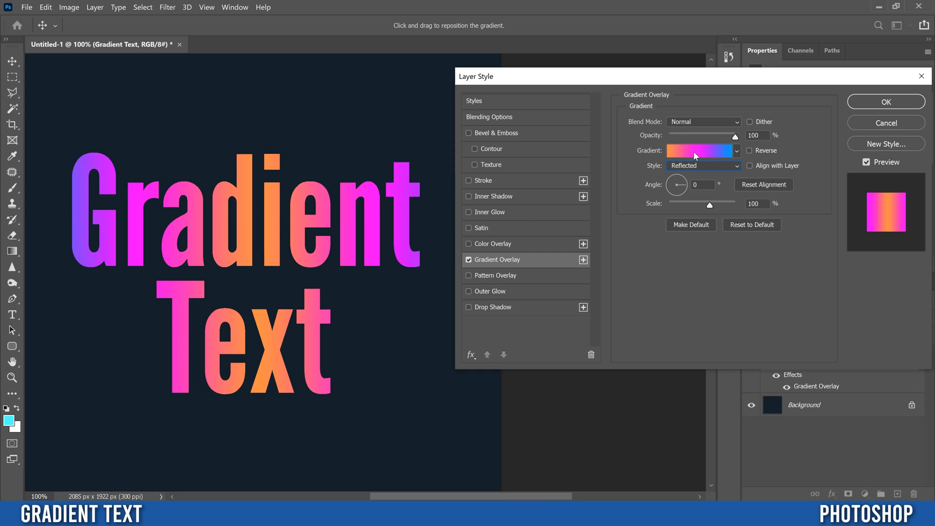
mouse_move(680, 169)
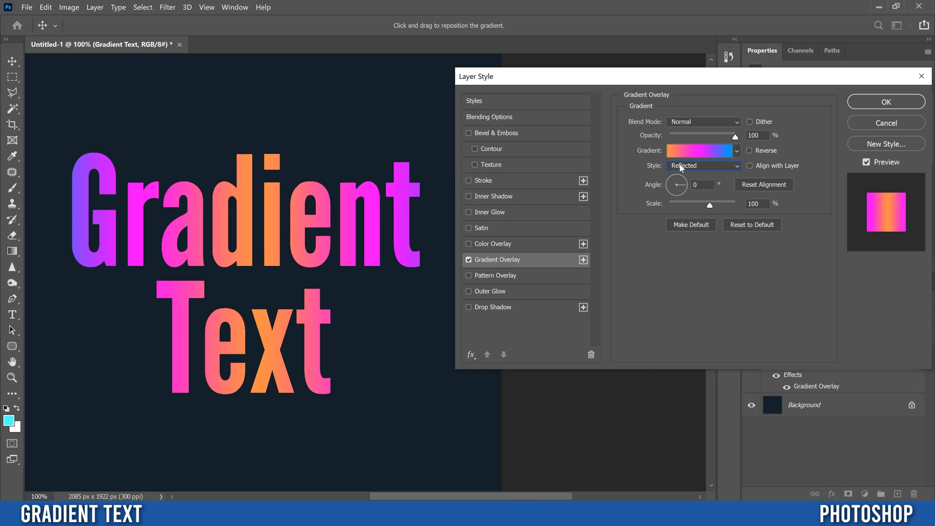
click(704, 165)
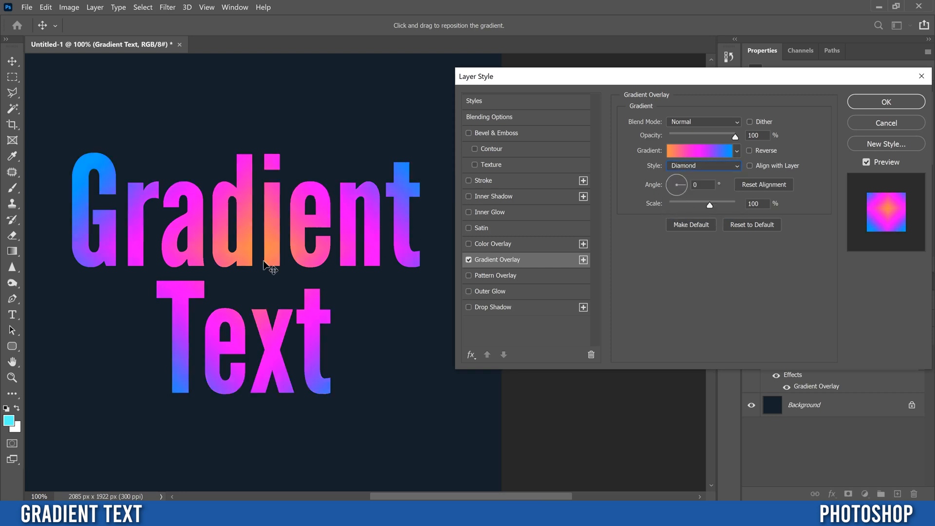
click(704, 165)
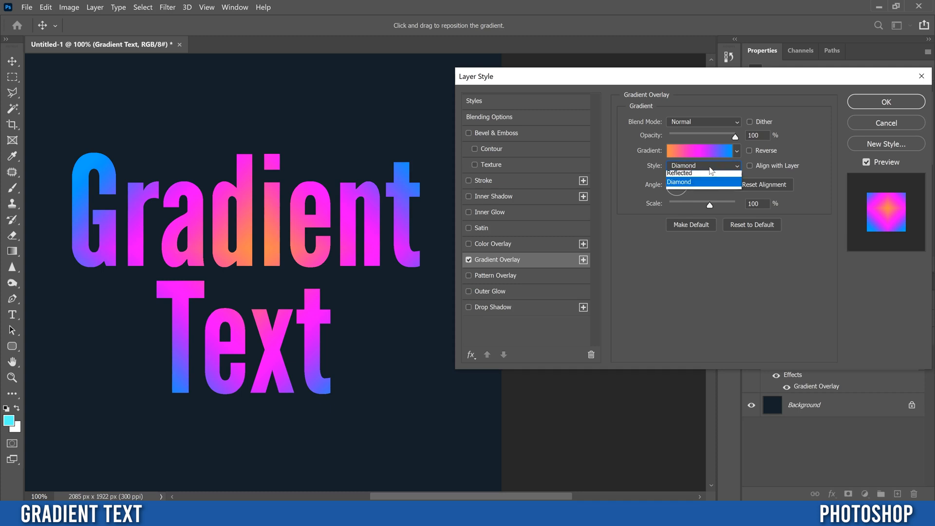
click(686, 172)
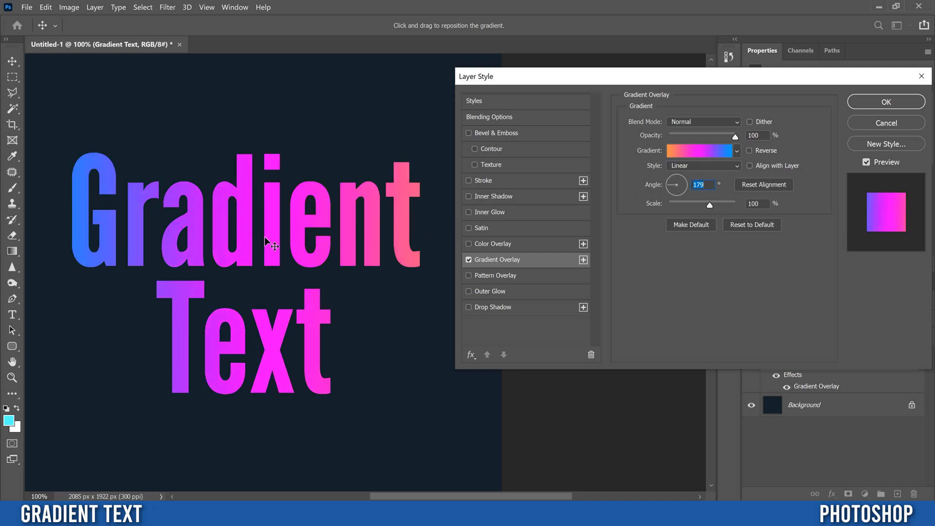
mouse_move(276, 254)
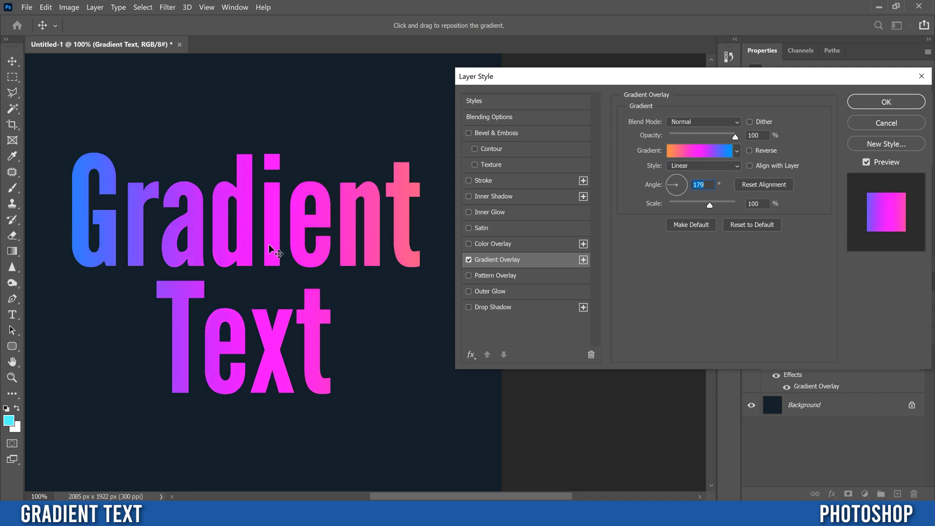
mouse_move(666, 188)
text(31)
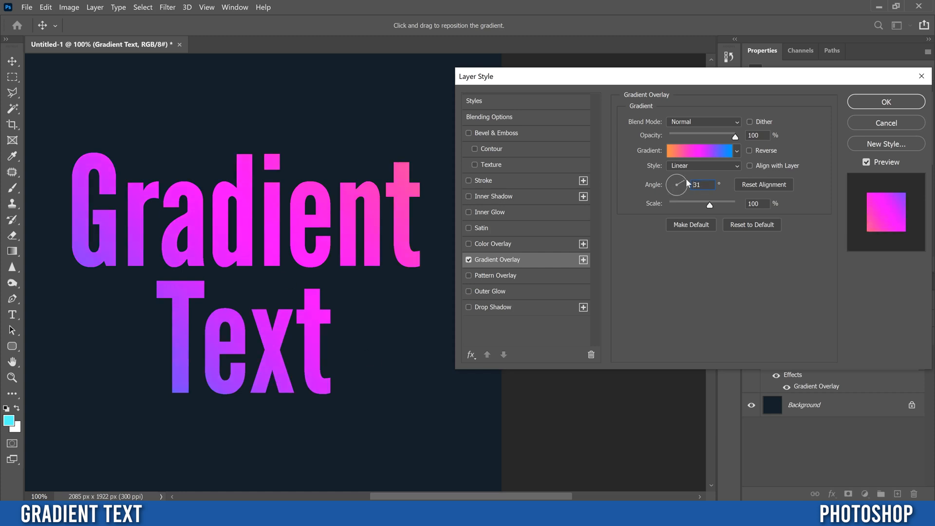
Select the Gradient Overlay Scale value to edit it
triple_click(702, 184)
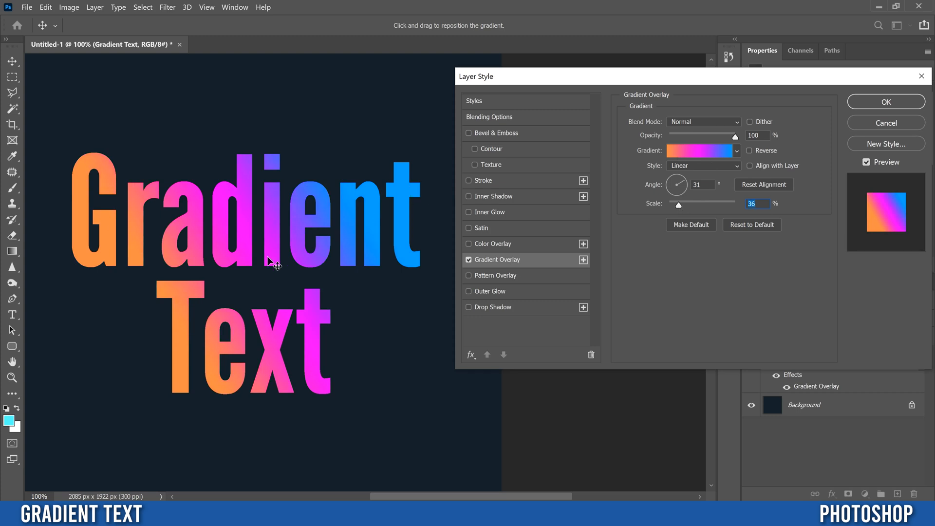
mouse_move(332, 249)
text(46)
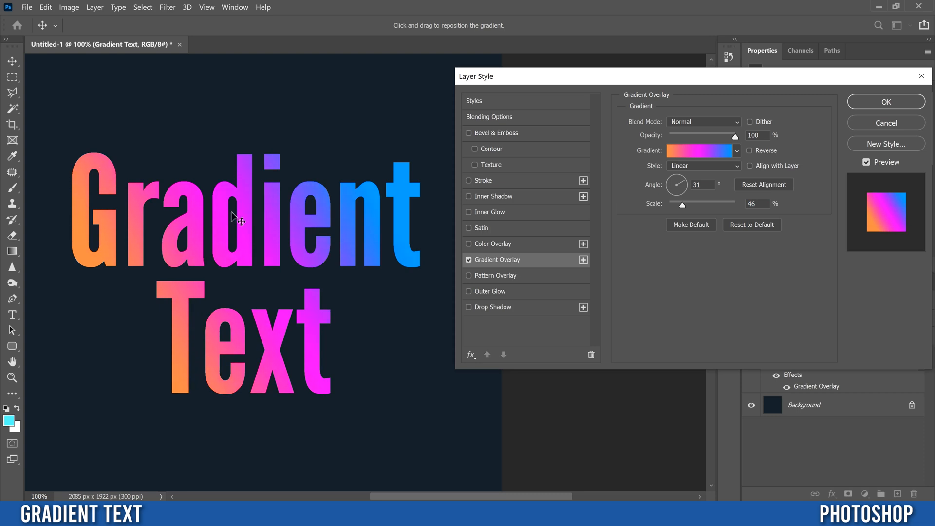
Confirm the Layer Style with the gradient overlay at 46% scale
click(885, 101)
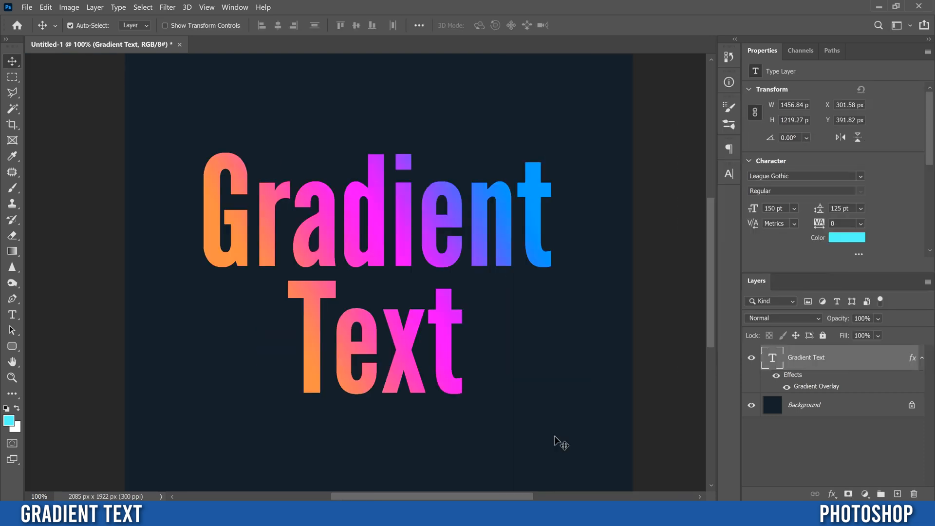